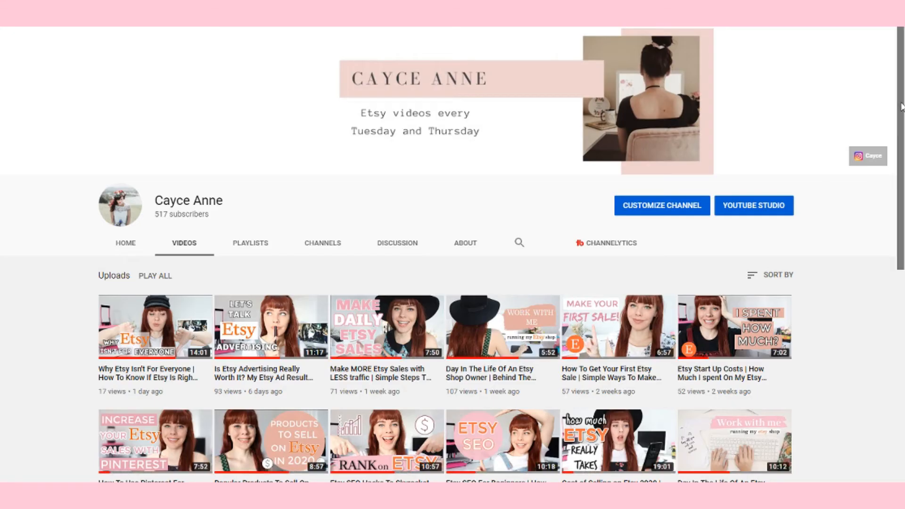
# Step: Fill the LET THE adventure BEGIN lettering with solid black
pyautogui.scroll(-3)
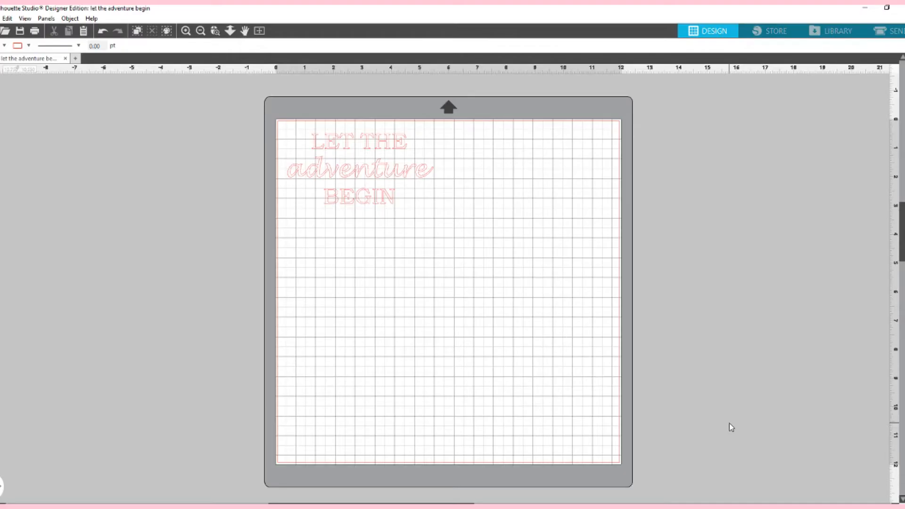
pyautogui.moveTo(670, 415)
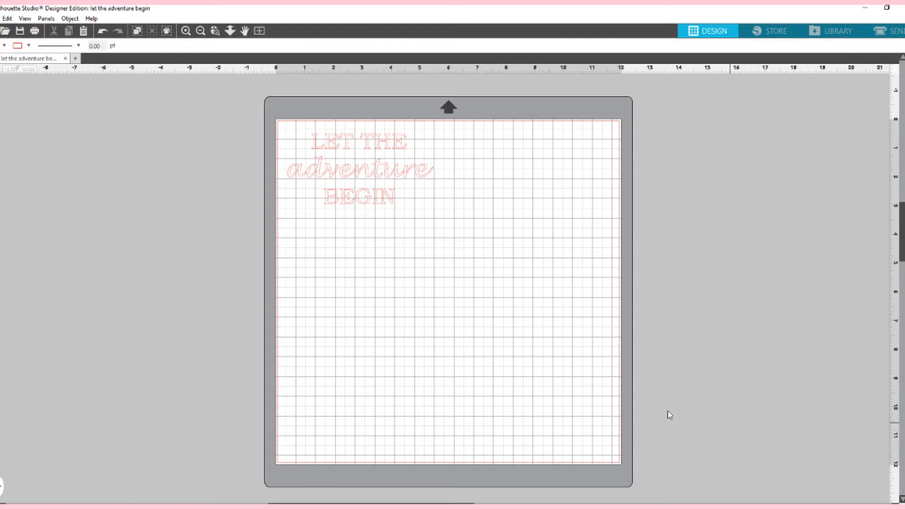
pyautogui.moveTo(729, 407)
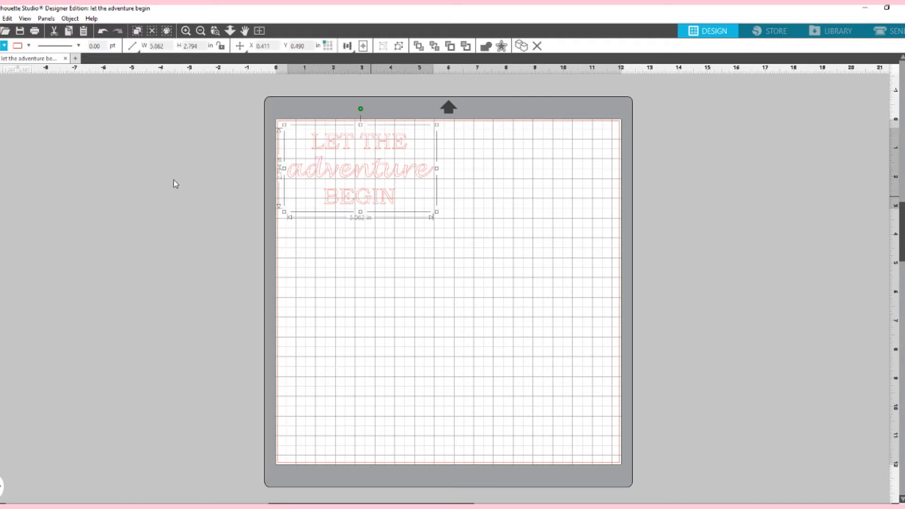
pyautogui.moveTo(188, 412)
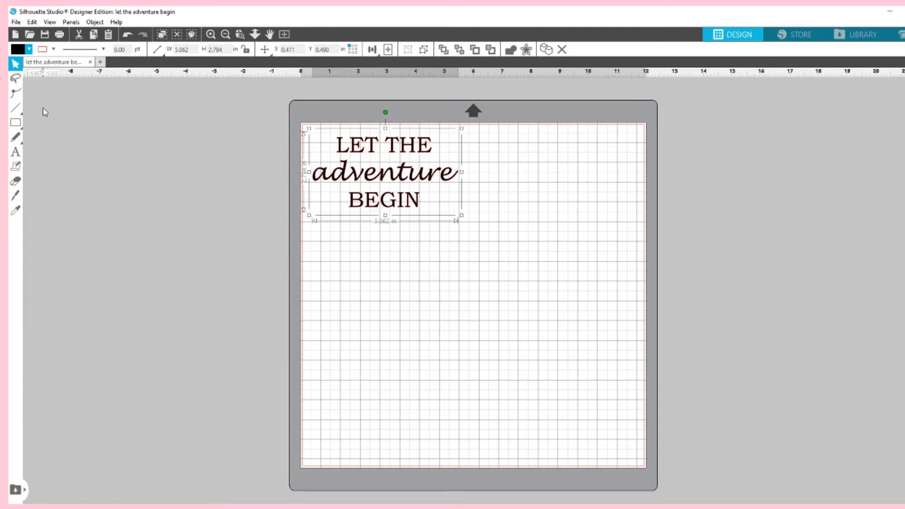
# Step: Set the lettering's line colour to none and hide the mat grid via View > Show Grid
pyautogui.click(53, 49)
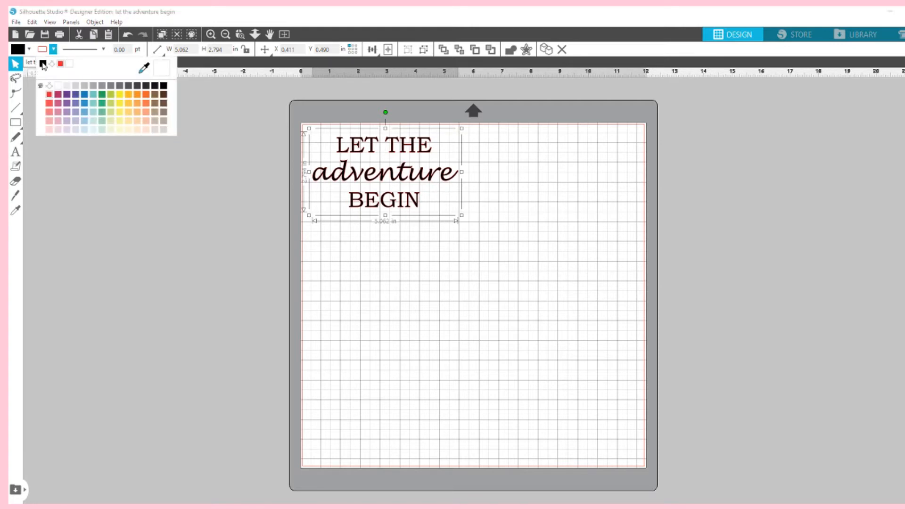
pyautogui.click(227, 462)
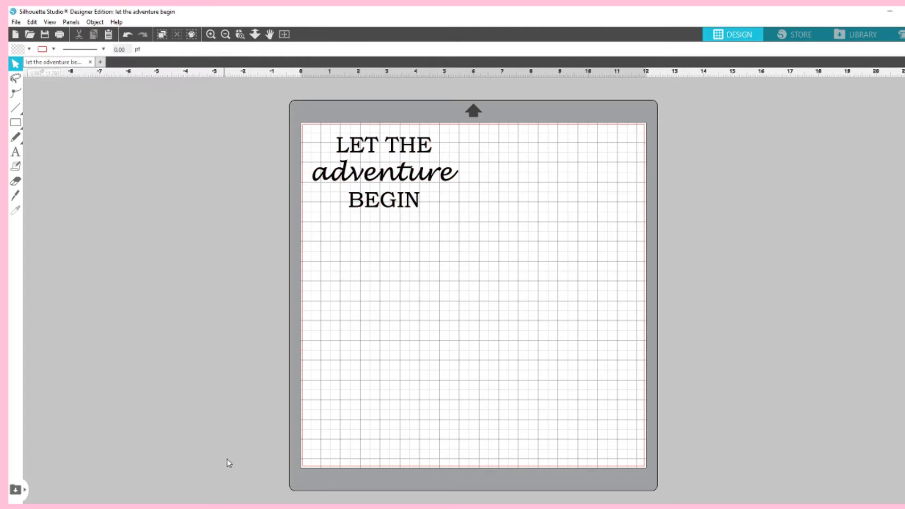
pyautogui.click(56, 24)
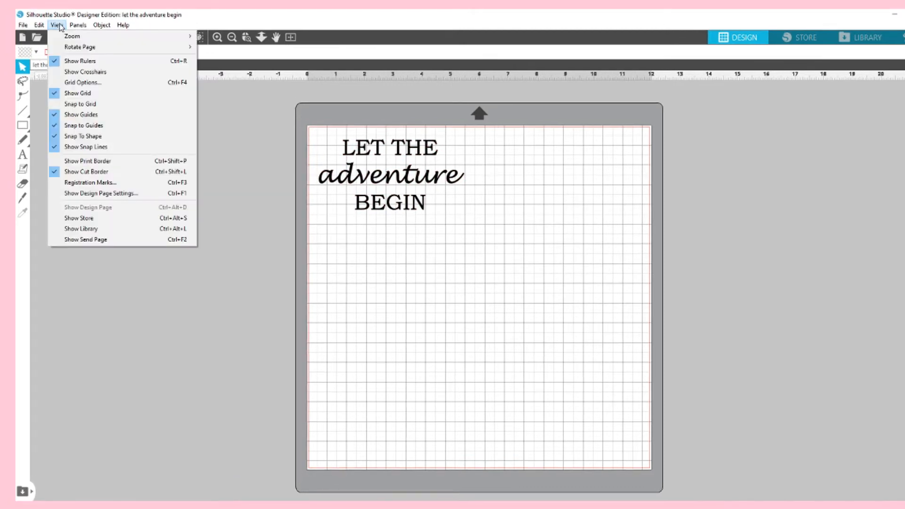
pyautogui.moveTo(77, 93)
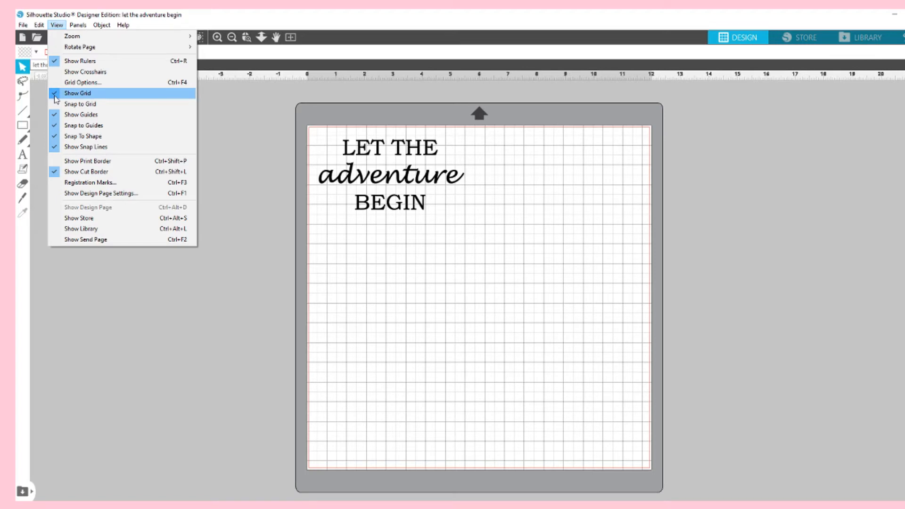
pyautogui.click(78, 93)
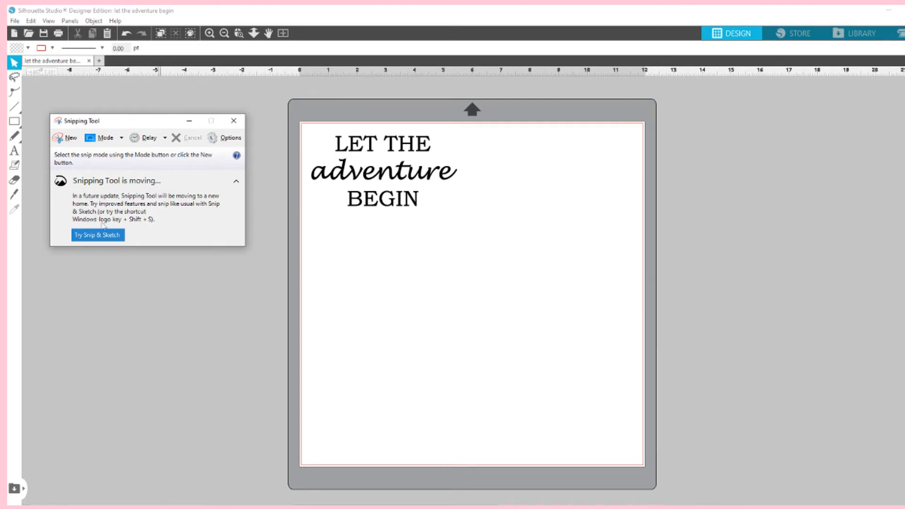
# Step: Snip the black lettering and save it as PNG 'Let the adventure begin svg' in Silhouette Designs
pyautogui.click(69, 138)
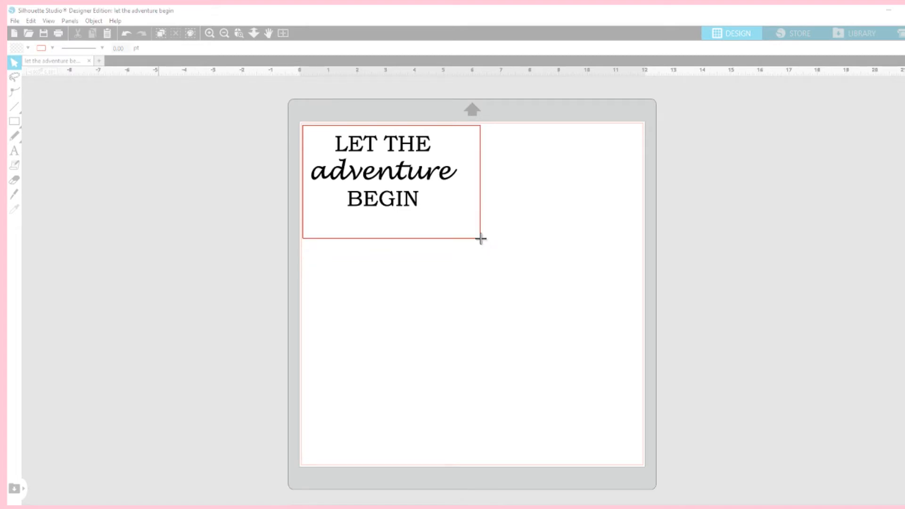
pyautogui.click(266, 53)
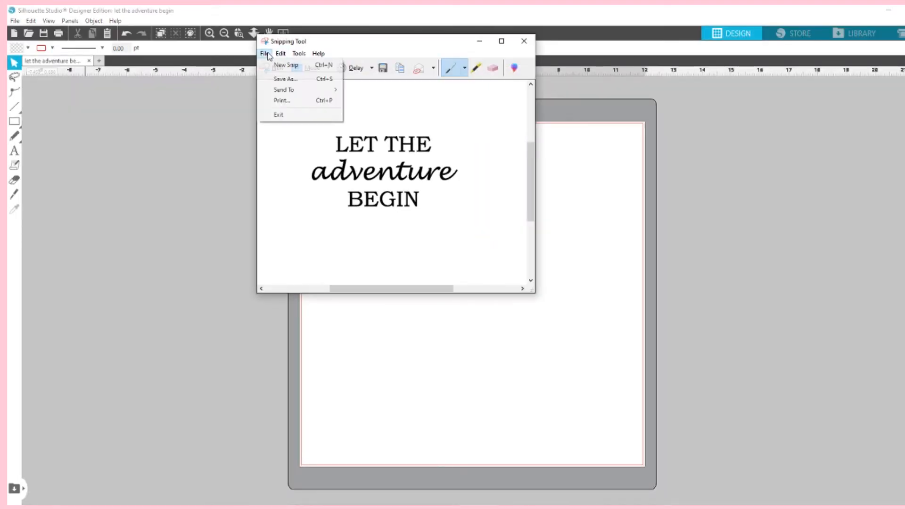
pyautogui.moveTo(285, 80)
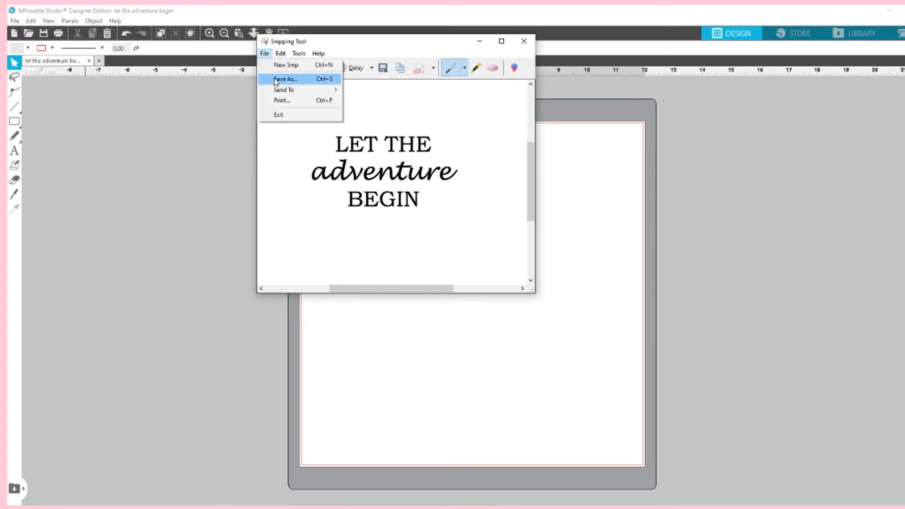
pyautogui.click(286, 79)
pyautogui.write('Let the adventure begin')
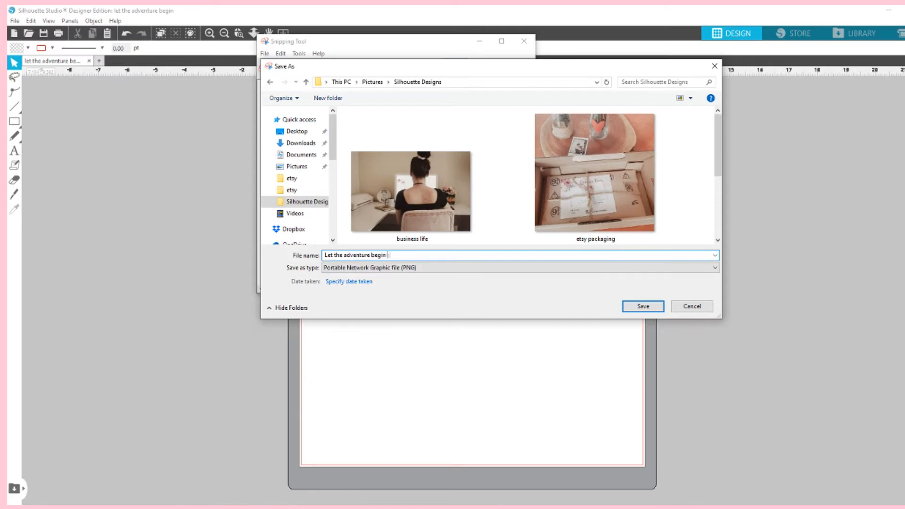
pyautogui.write('svg')
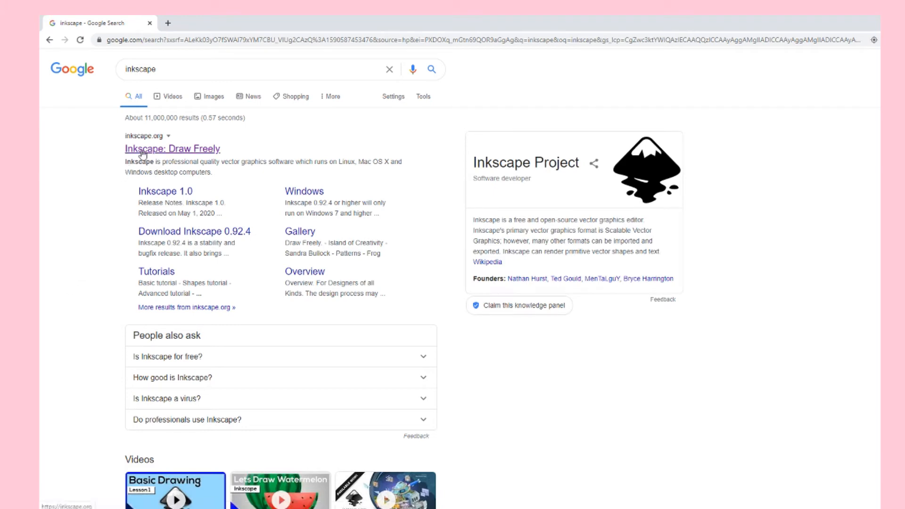
# Step: Go to the official inkscape.org site from the Google results
pyautogui.click(172, 148)
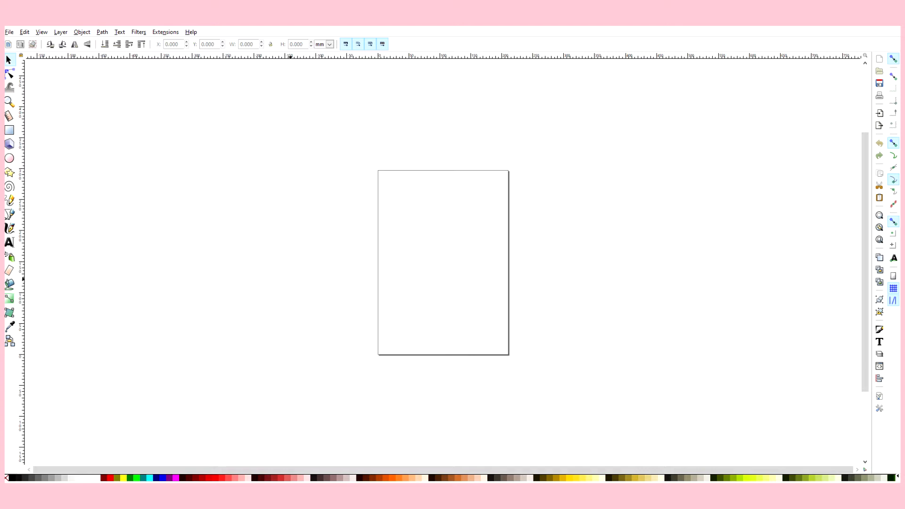
# Step: Import 'Let the adventure begin svg' PNG from Silhouette Designs as an embedded image and maximise the window
pyautogui.click(9, 32)
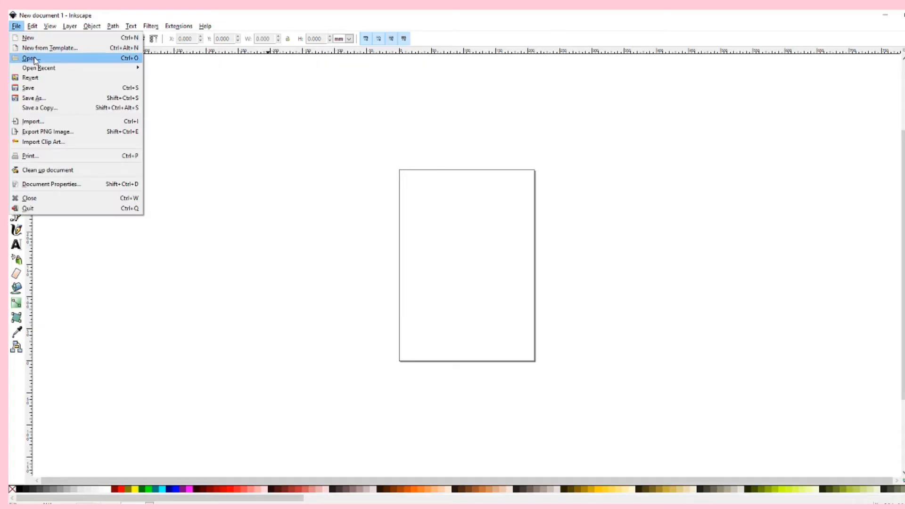
pyautogui.click(28, 57)
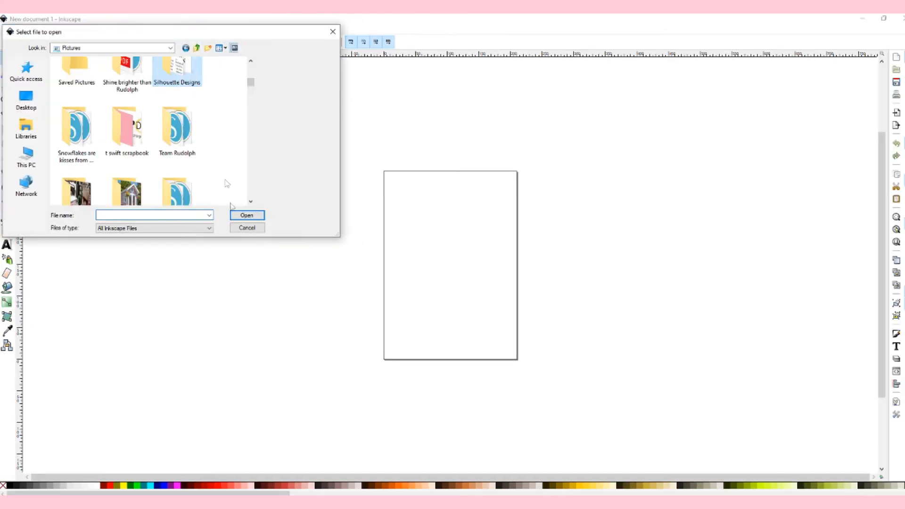
pyautogui.doubleClick(176, 66)
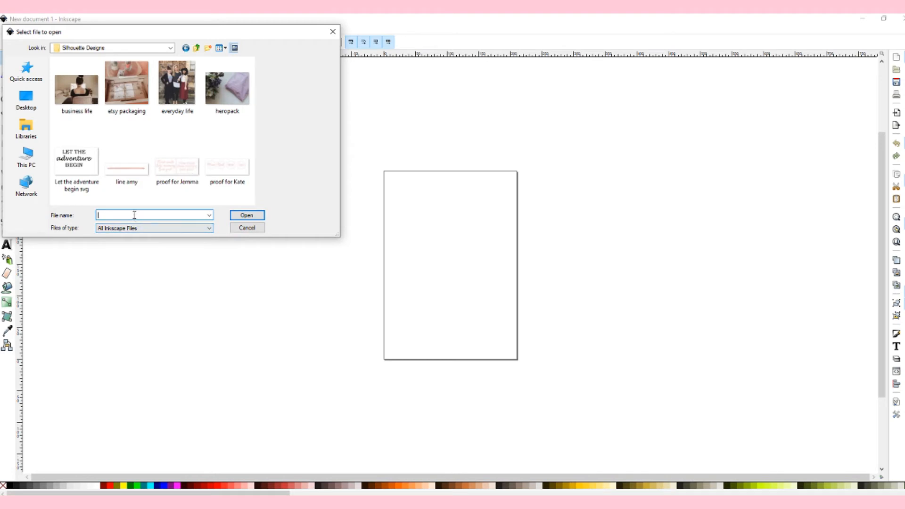
pyautogui.click(75, 161)
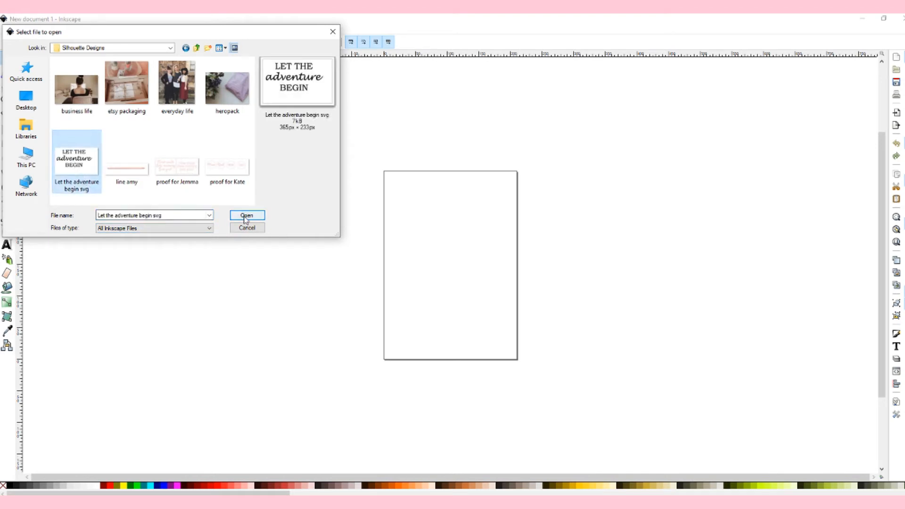
pyautogui.click(247, 214)
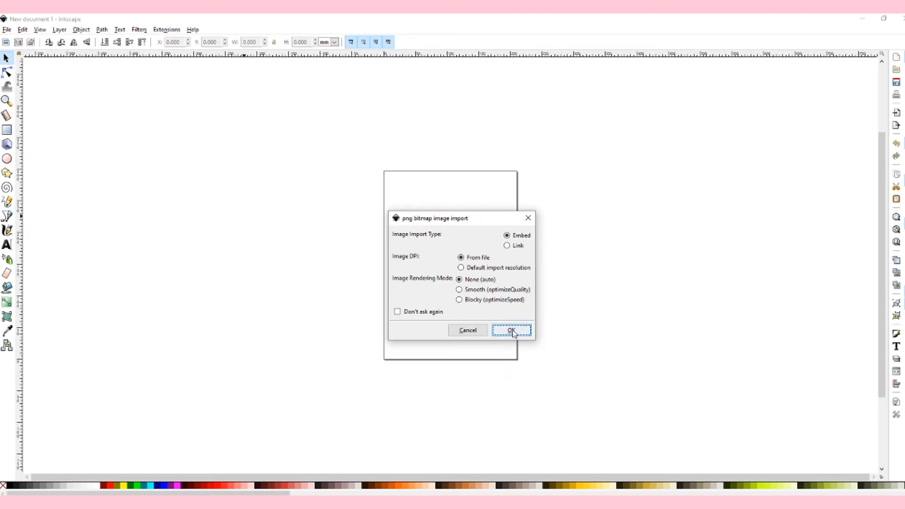
pyautogui.click(510, 330)
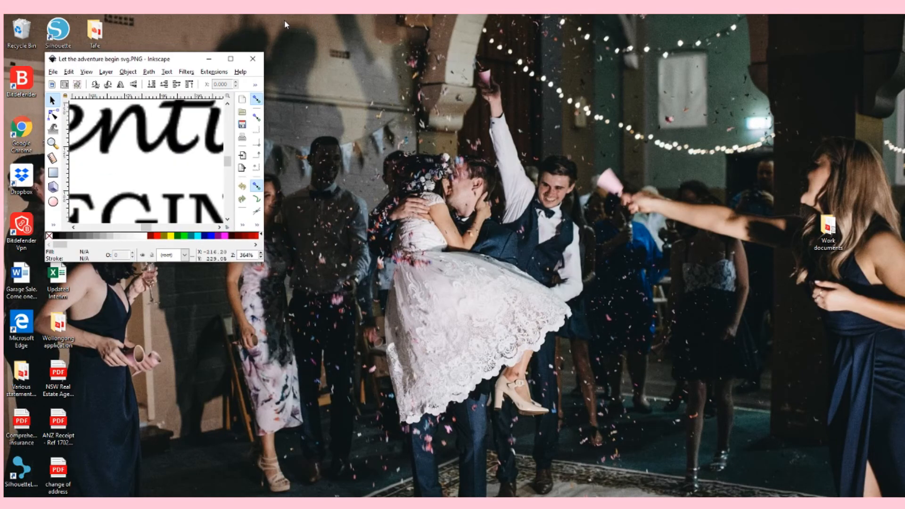
pyautogui.click(230, 58)
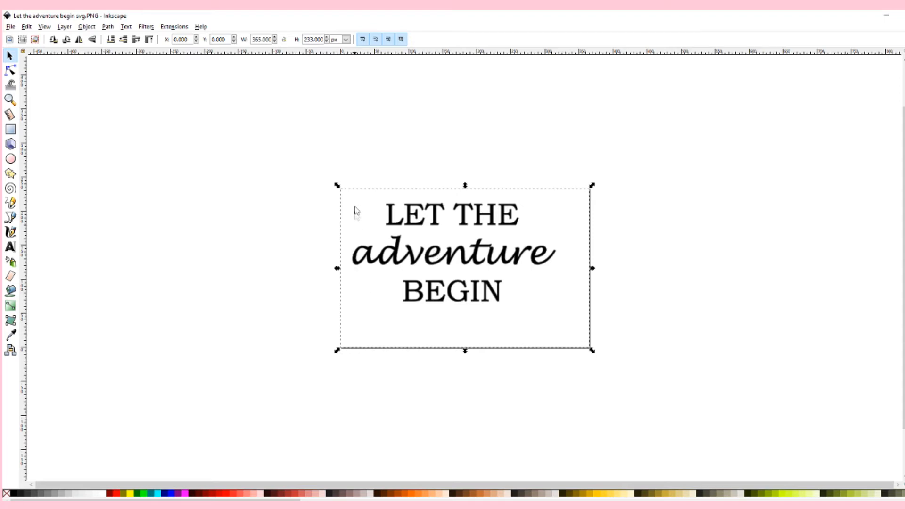
pyautogui.moveTo(357, 190)
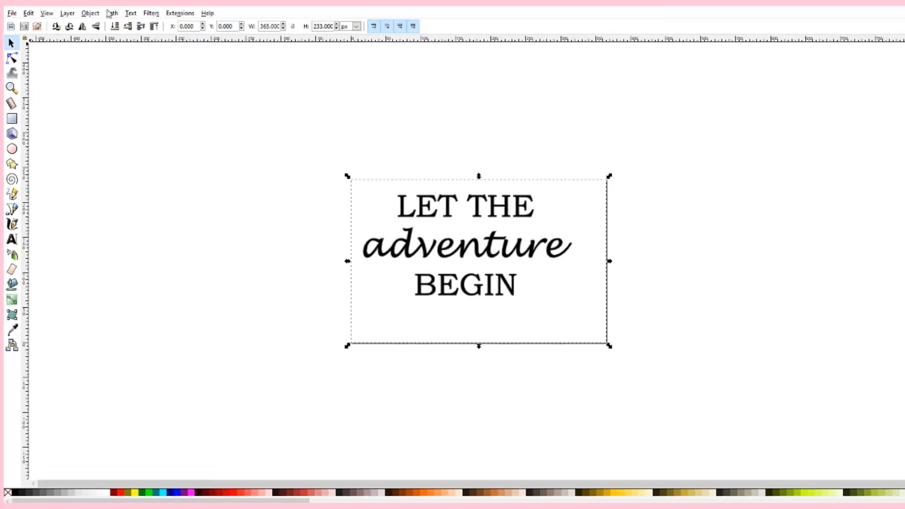
# Step: Trace the lettering bitmap with Brightness cutoff, previewing with Update and creating the vector paths
pyautogui.click(111, 13)
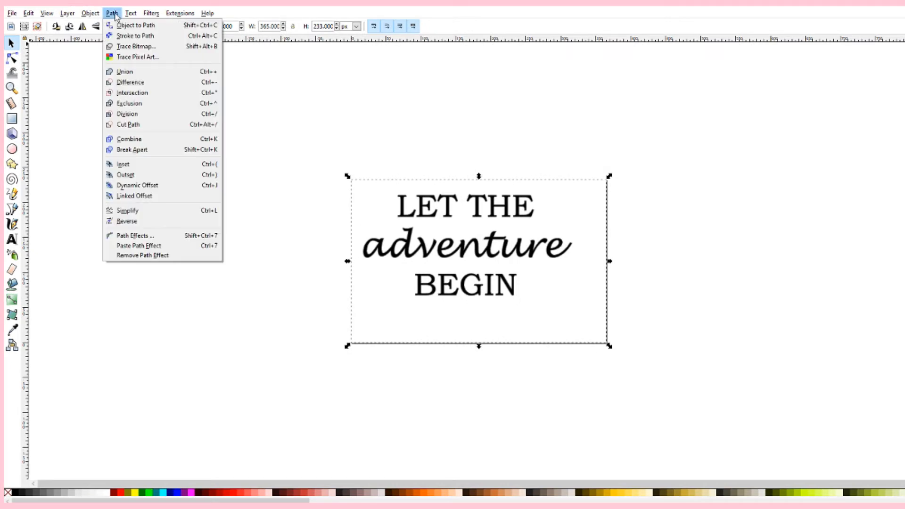
pyautogui.moveTo(136, 46)
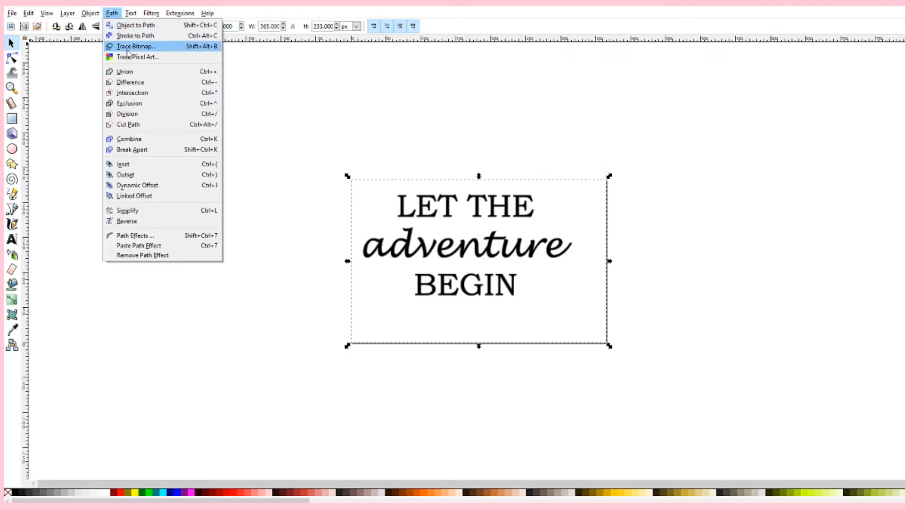
pyautogui.click(134, 46)
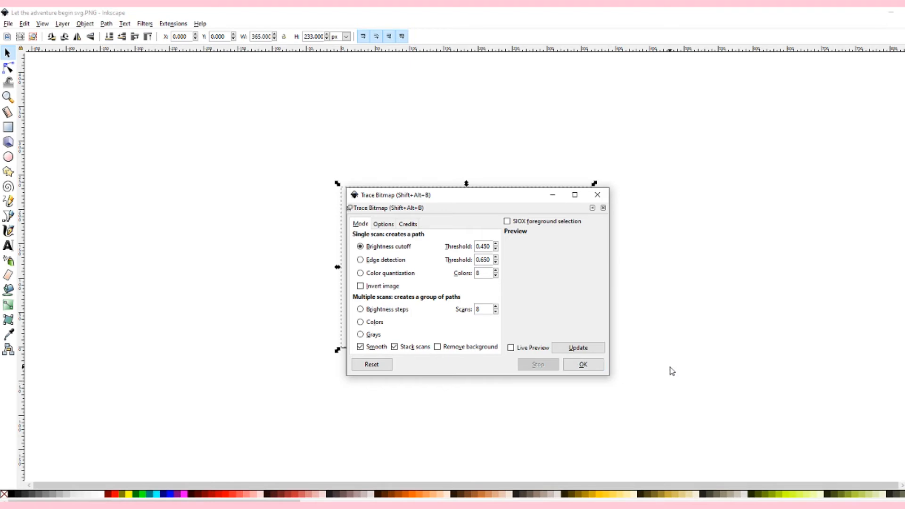
pyautogui.moveTo(551, 462)
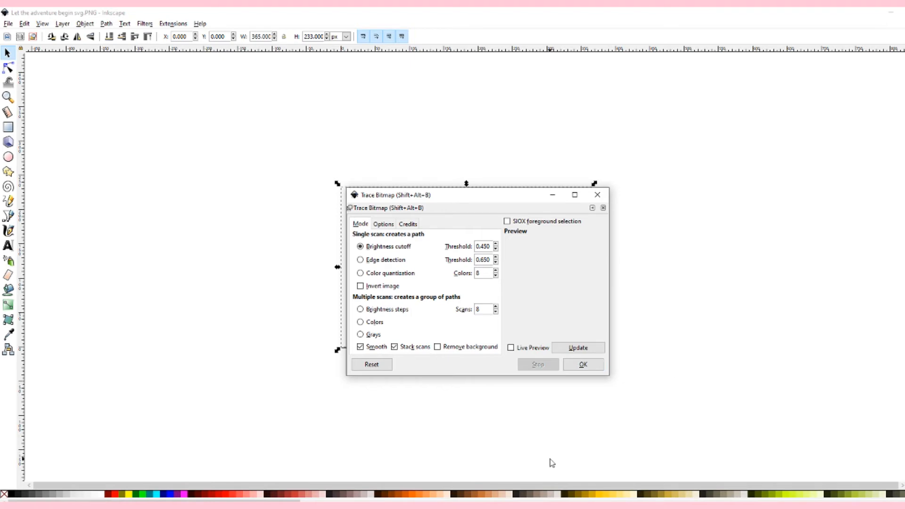
pyautogui.moveTo(579, 390)
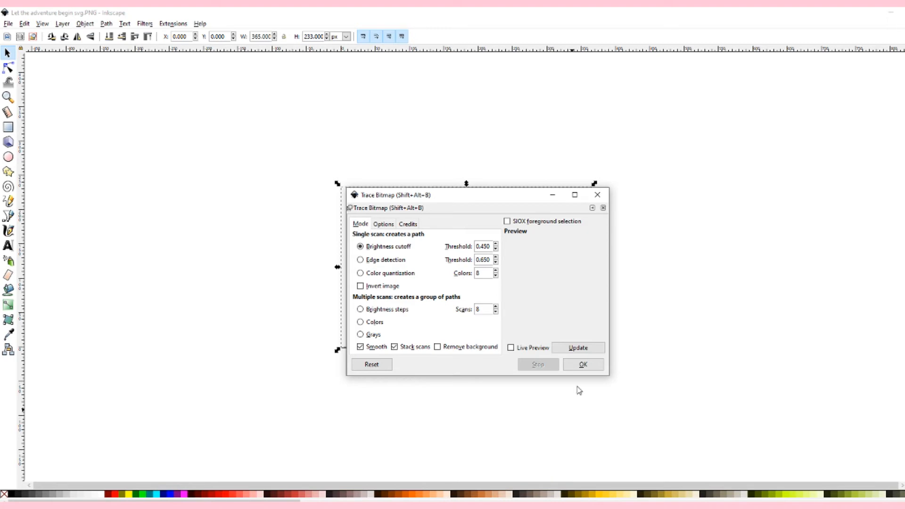
pyautogui.click(577, 347)
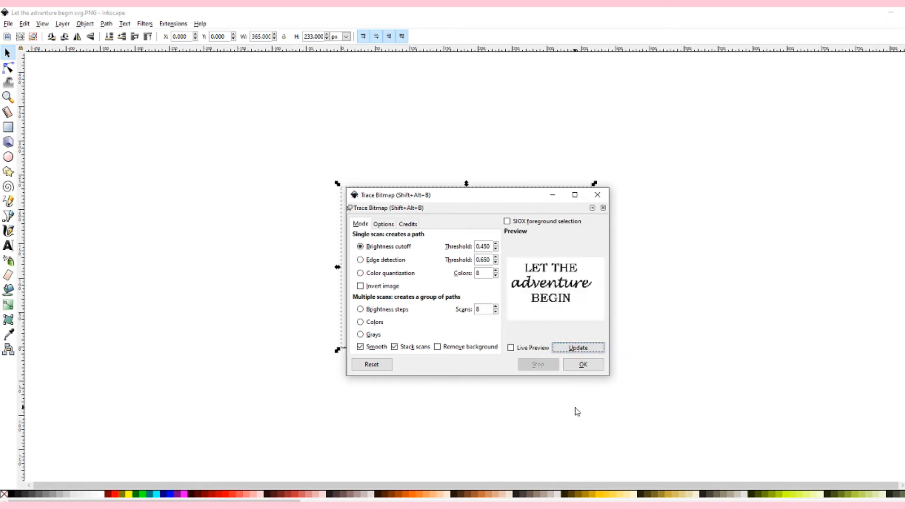
pyautogui.moveTo(583, 364)
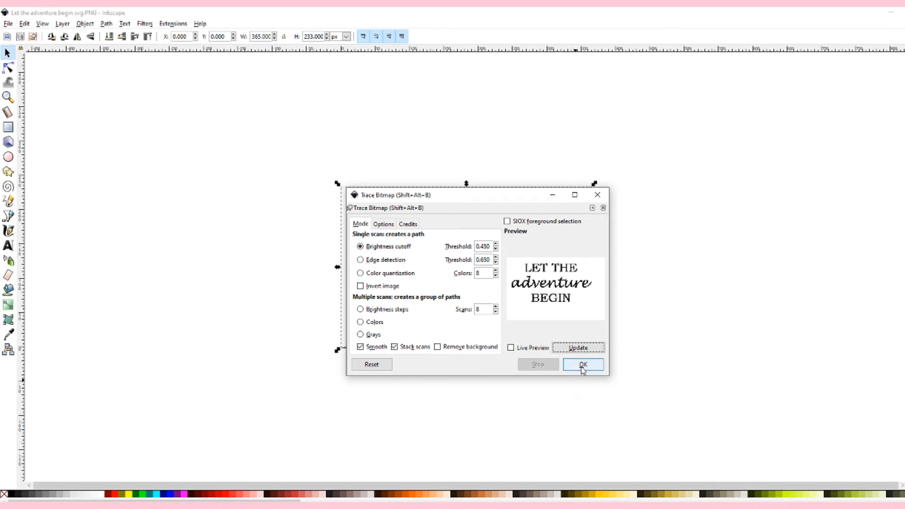
pyautogui.click(583, 364)
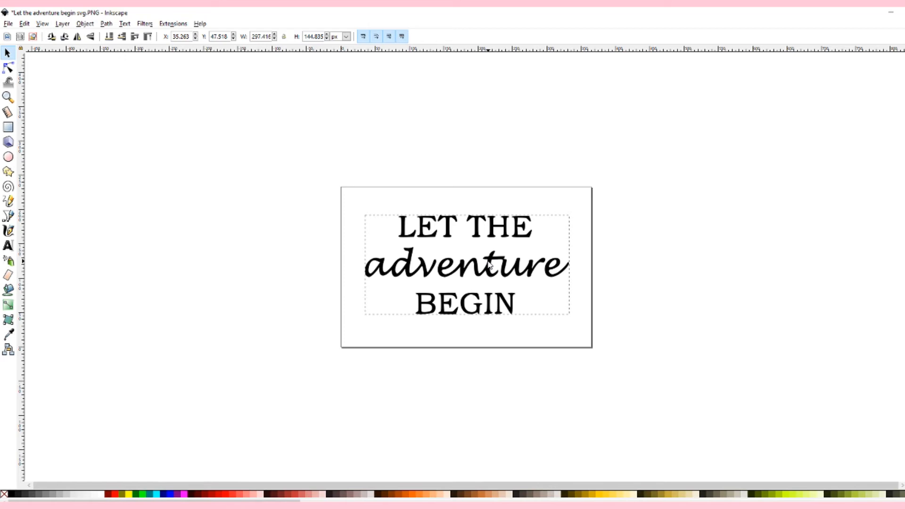
# Step: Select the traced lettering paths and bring up the File menu for saving as SVG
pyautogui.press('Ctrl+D')
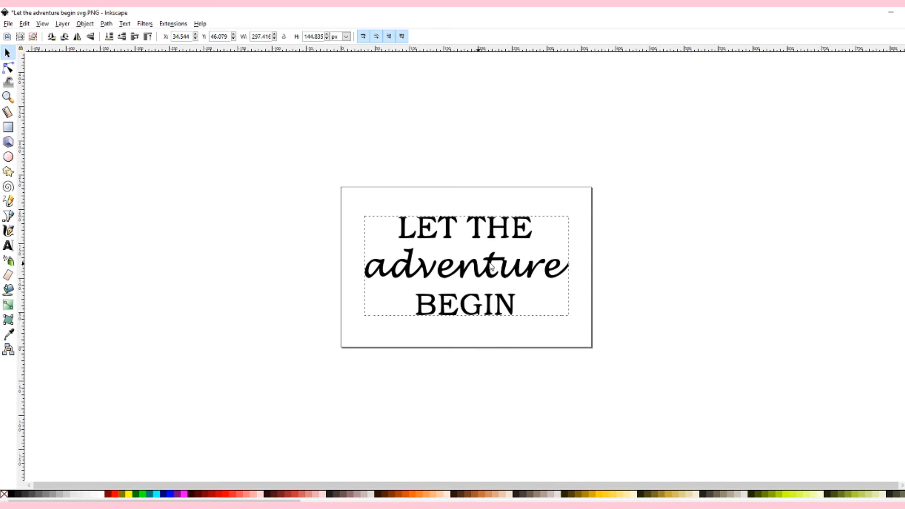
pyautogui.click(465, 266)
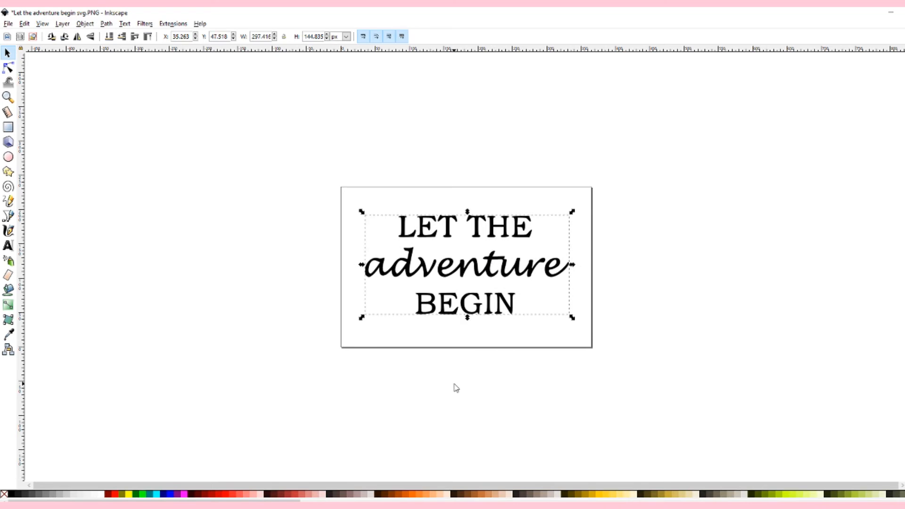
pyautogui.click(8, 24)
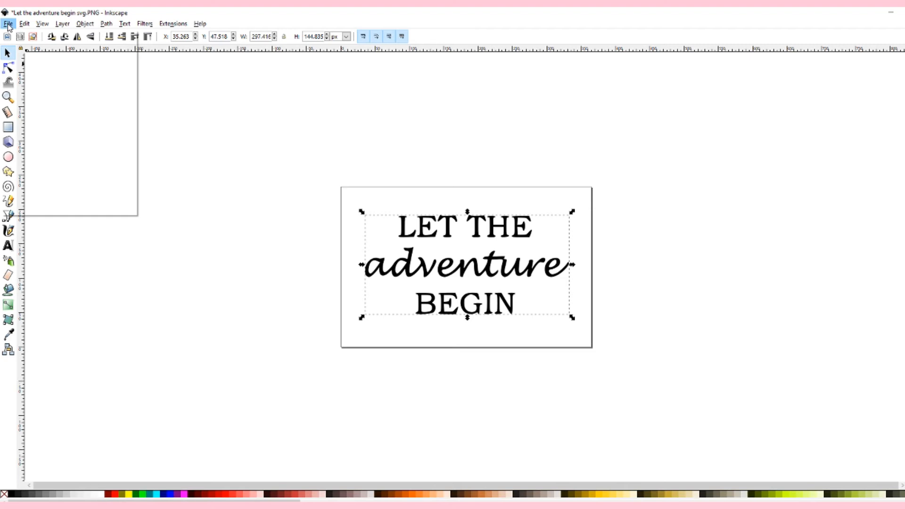
pyautogui.click(8, 24)
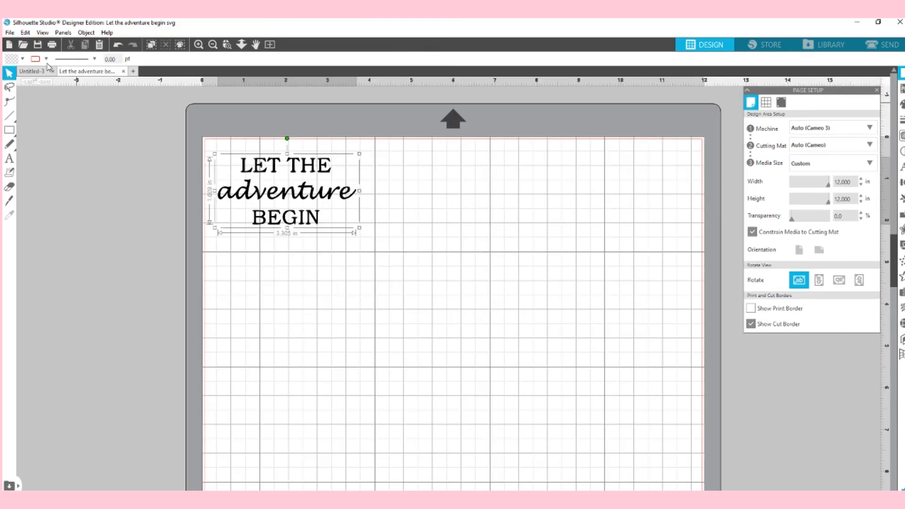
# Step: Remove the imported lettering's fill so only red cut lines remain, then go to the Send panel
pyautogui.click(47, 58)
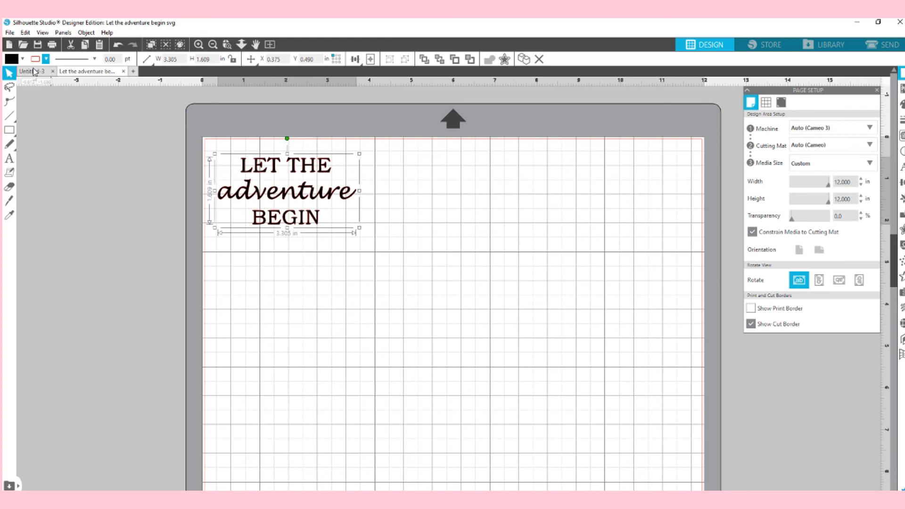
pyautogui.click(25, 58)
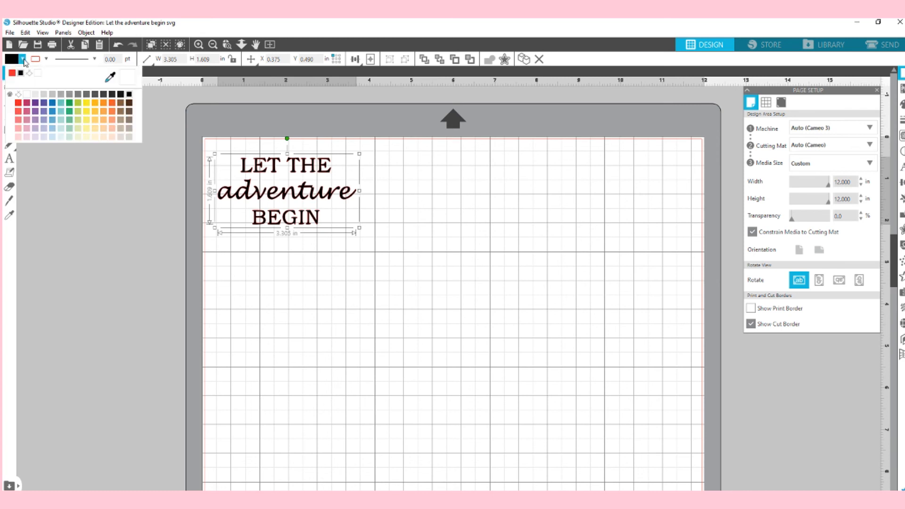
pyautogui.click(18, 94)
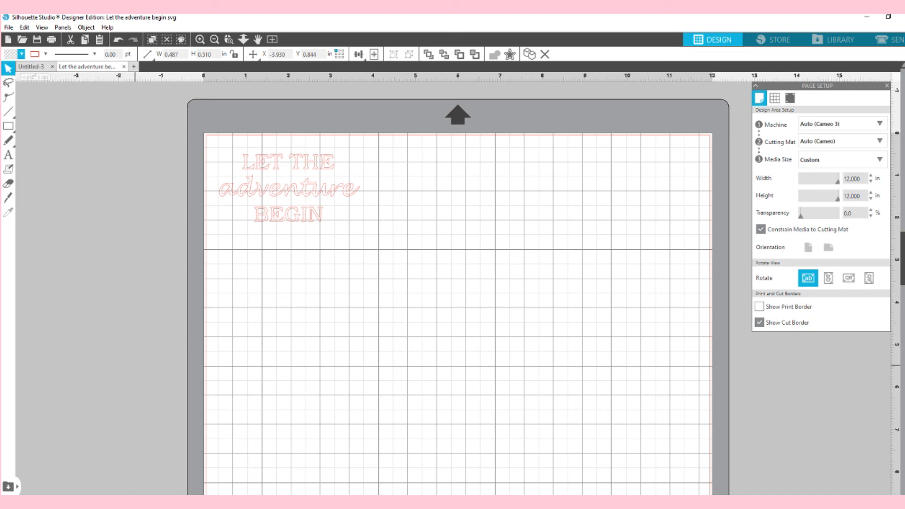
pyautogui.click(881, 44)
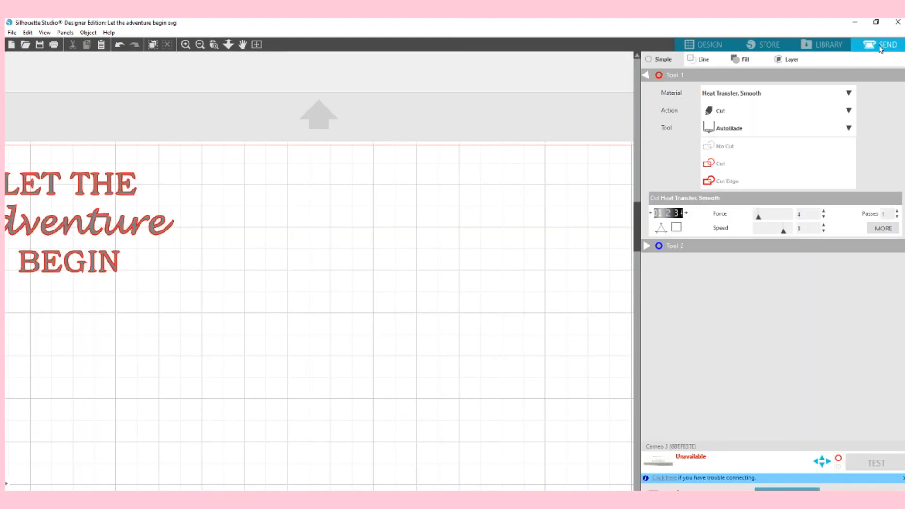